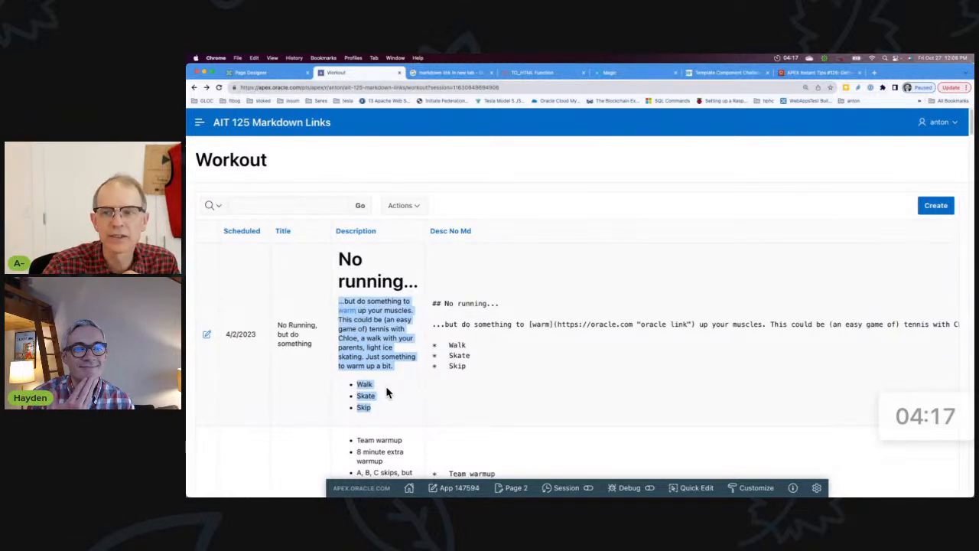
{"action": "mouse_move", "coordinate": [413, 411]}
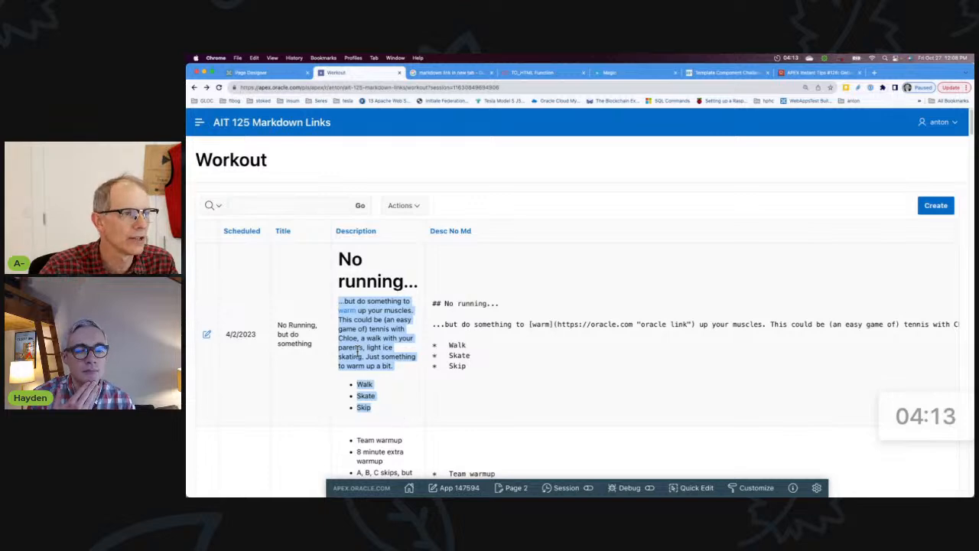
Return to the running Workout page and bring up the warm link's options
{"action": "scroll", "scroll_direction": "down", "scroll_amount": 3}
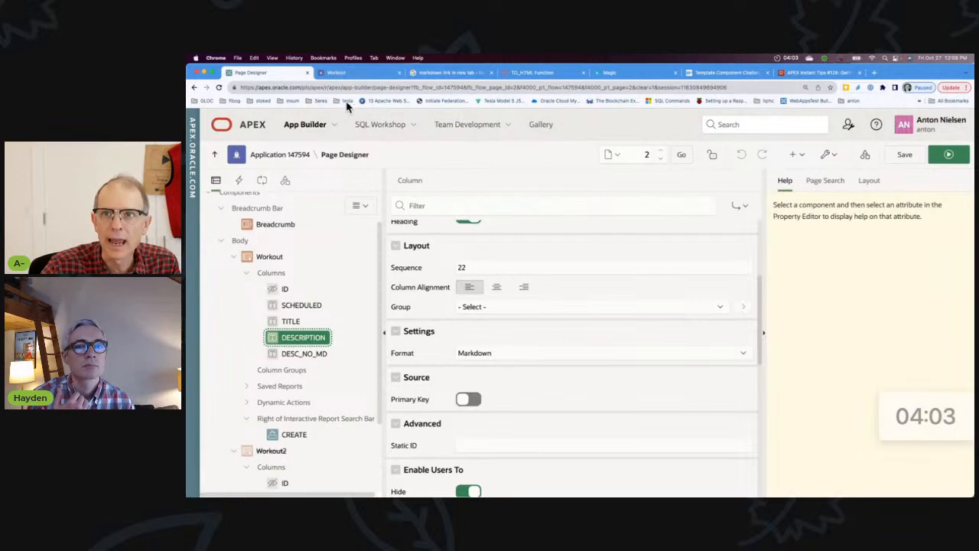
{"action": "left_click", "coordinate": [360, 72]}
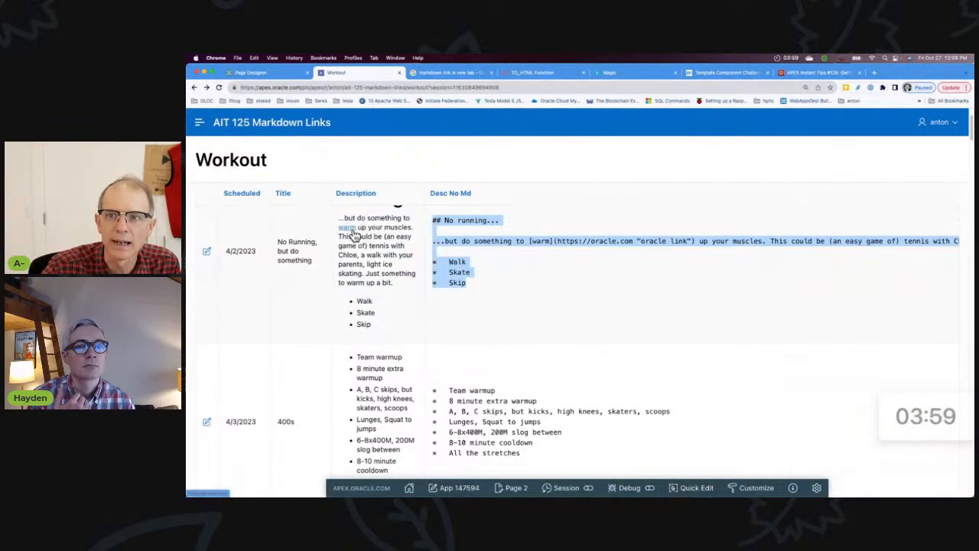
{"action": "right_click", "coordinate": [353, 235]}
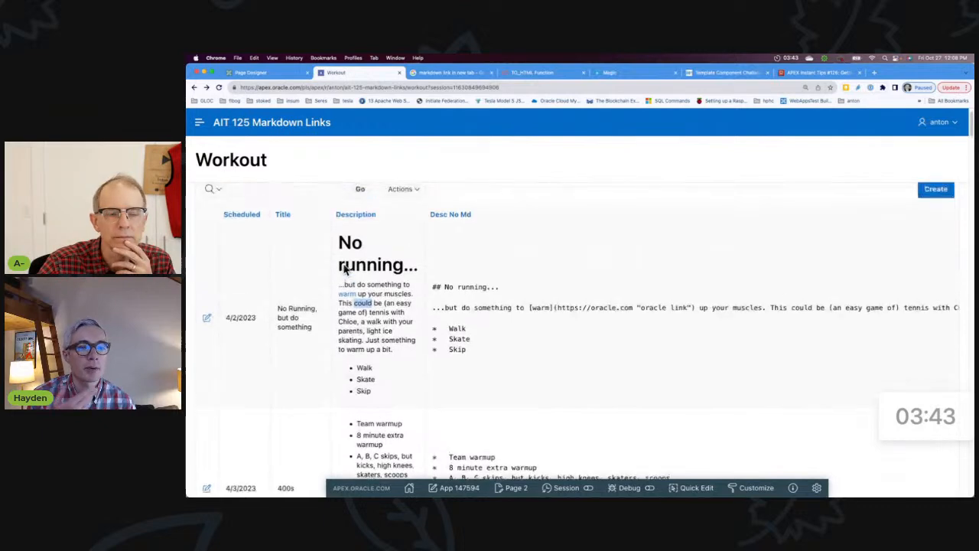
Set the first workout's 'warm' link to open in a new window
{"action": "left_click", "coordinate": [206, 317]}
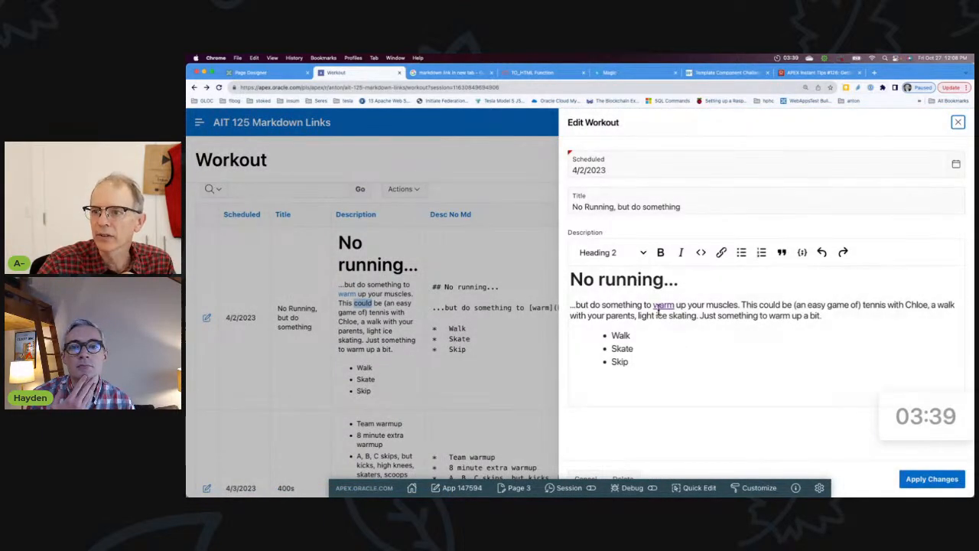
{"action": "left_click", "coordinate": [720, 252]}
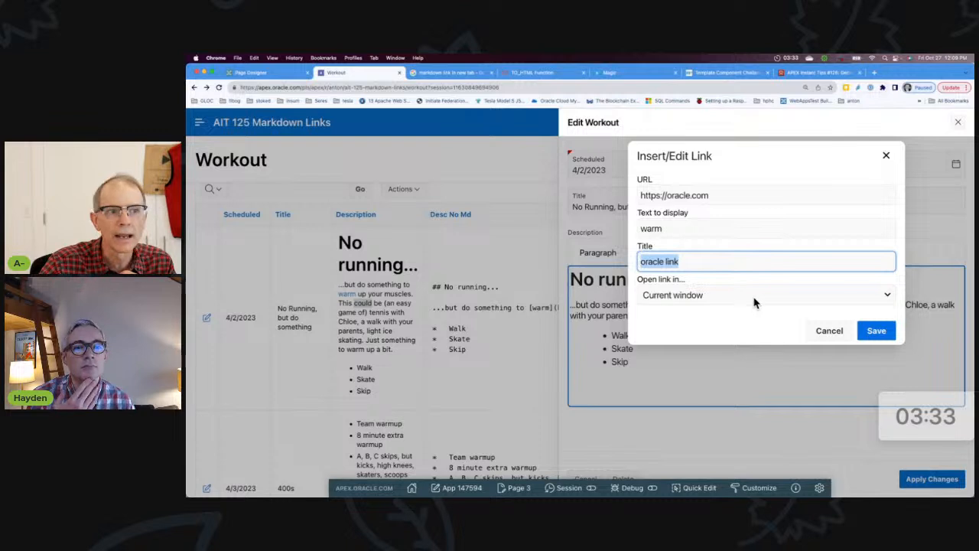
{"action": "left_click", "coordinate": [763, 295]}
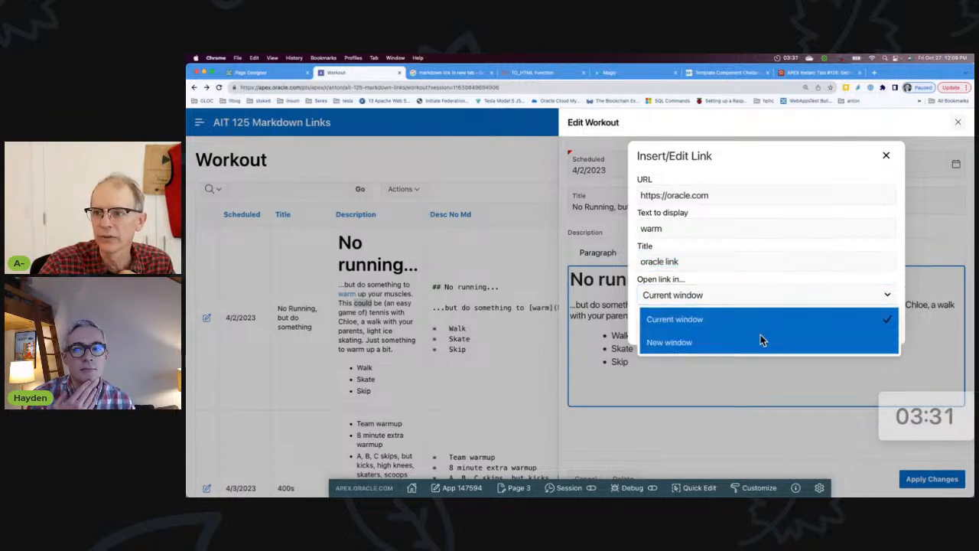
{"action": "left_click", "coordinate": [668, 342]}
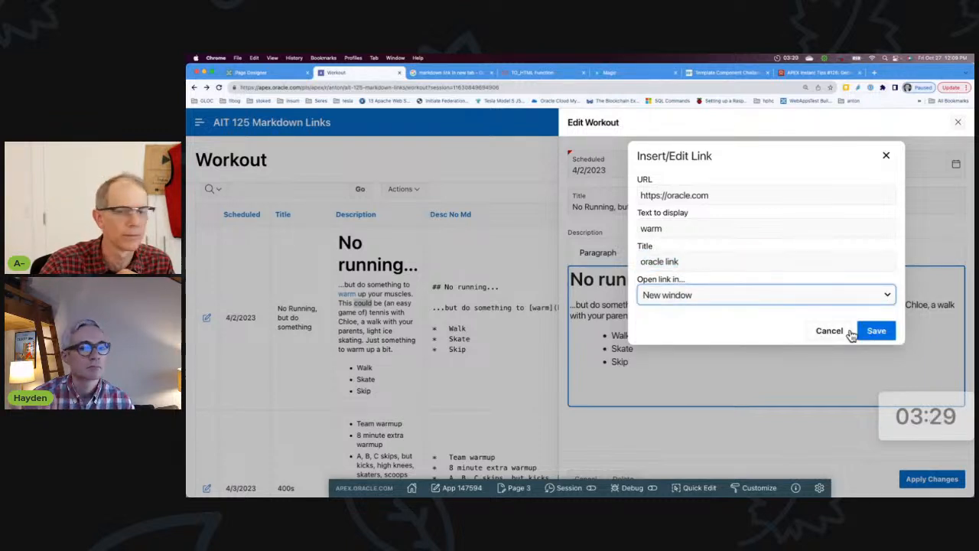
{"action": "left_click", "coordinate": [876, 330]}
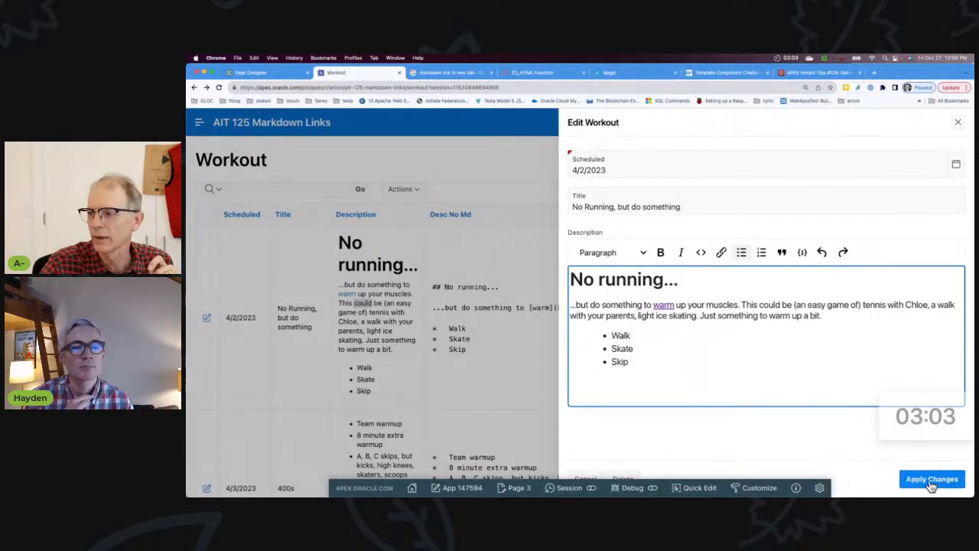
Apply the Edit Workout changes, then switch to the Google search tab
{"action": "left_click", "coordinate": [932, 478]}
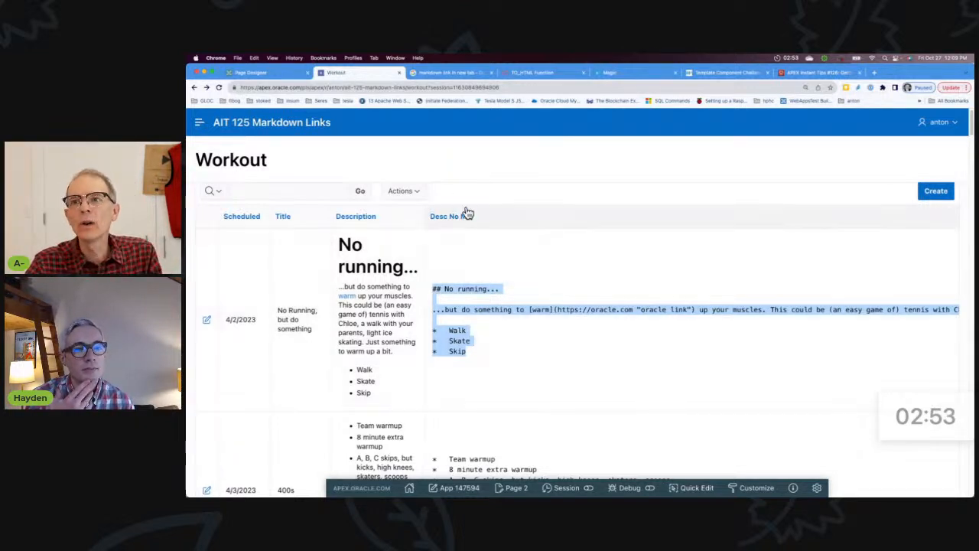
{"action": "left_click", "coordinate": [448, 72]}
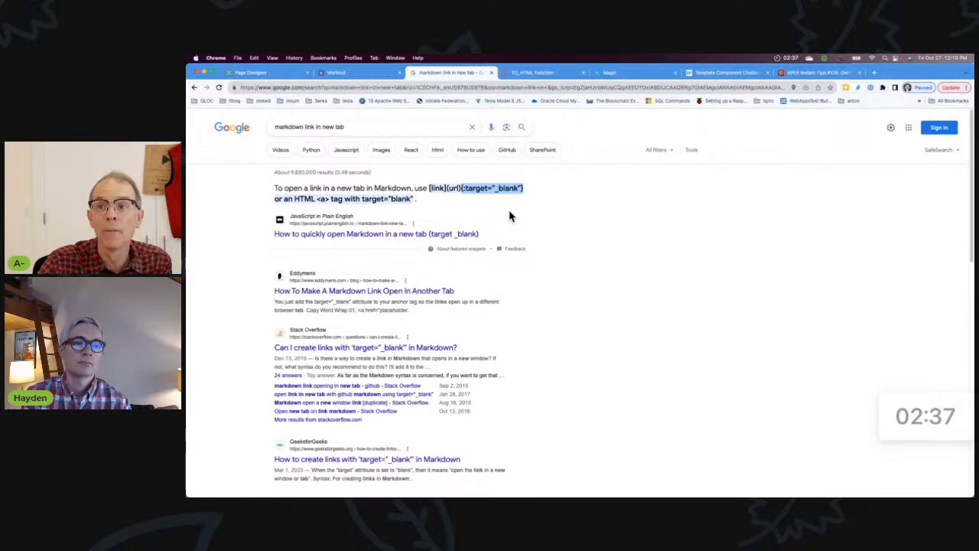
{"action": "mouse_move", "coordinate": [519, 215]}
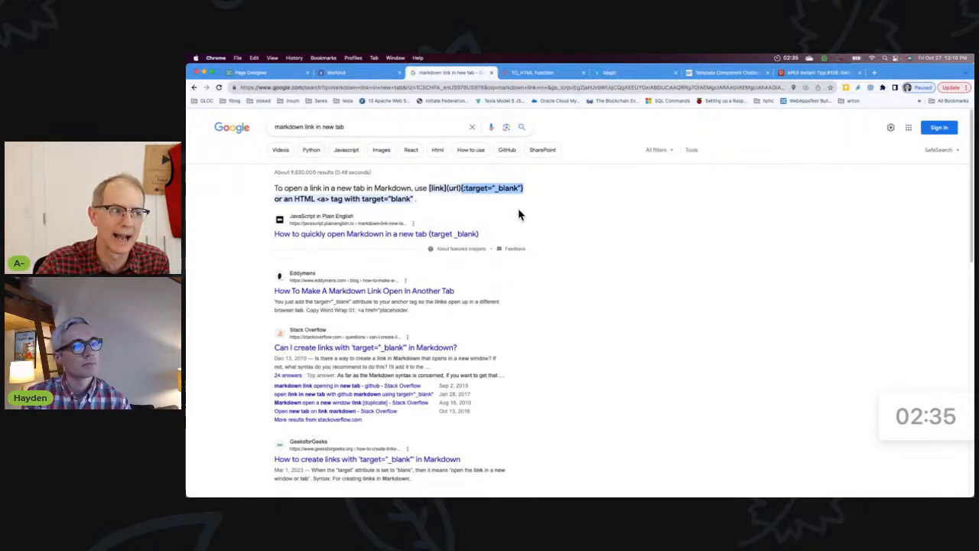
Return to the Workout app after reading the target="_blank" snippet
{"action": "left_click", "coordinate": [356, 72]}
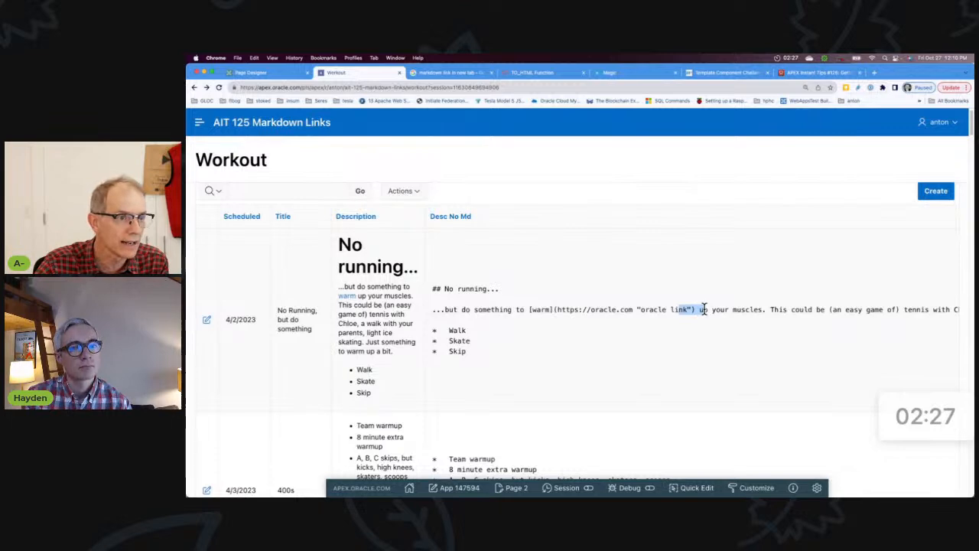
{"action": "mouse_move", "coordinate": [346, 299]}
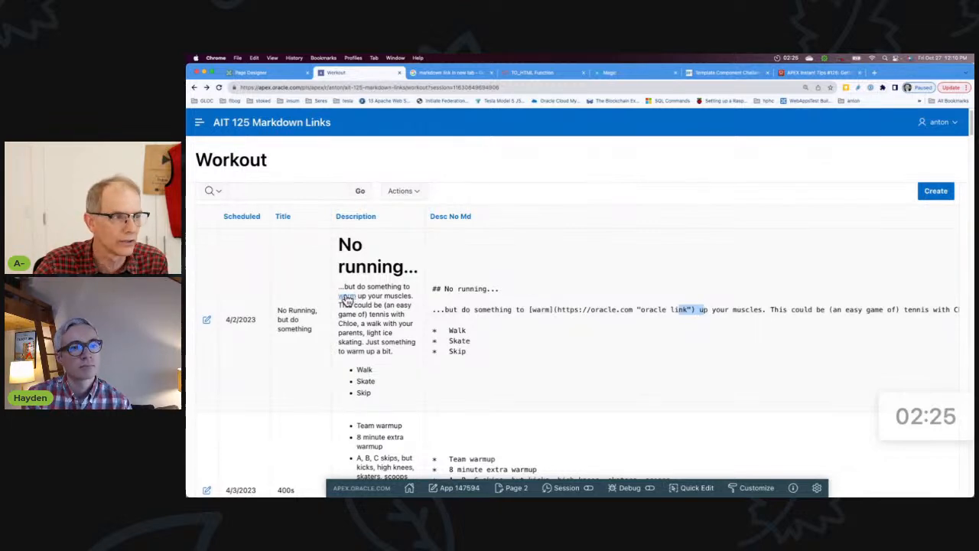
{"action": "left_click", "coordinate": [677, 309]}
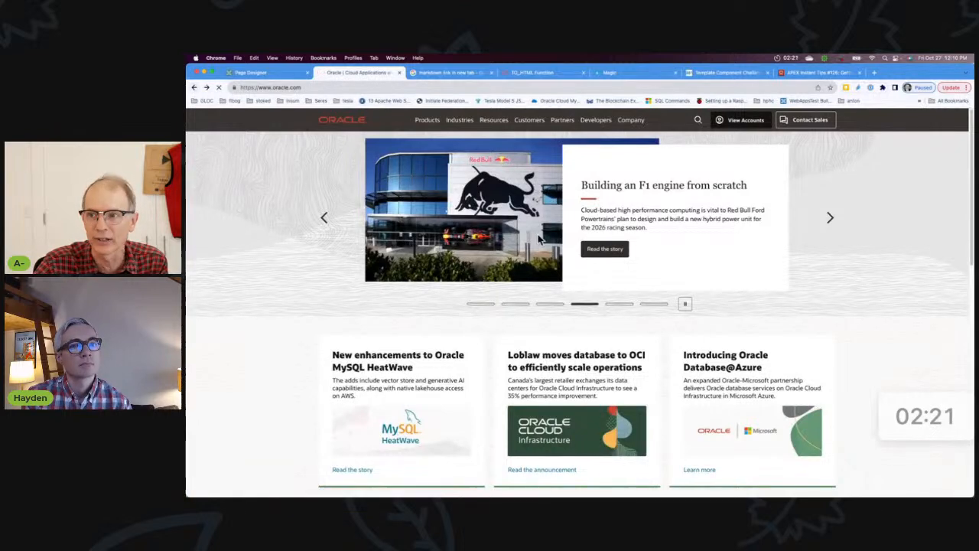
{"action": "left_click", "coordinate": [355, 72]}
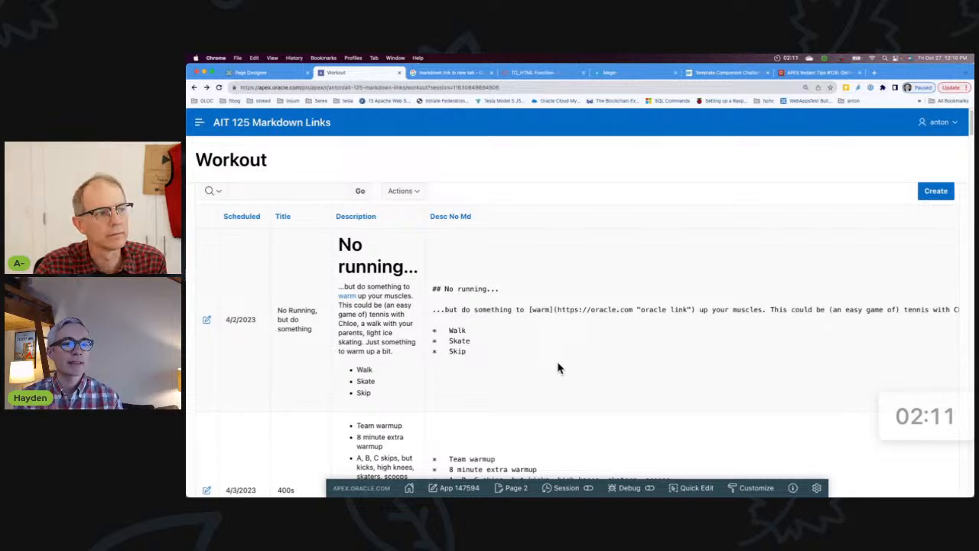
{"action": "mouse_move", "coordinate": [374, 395]}
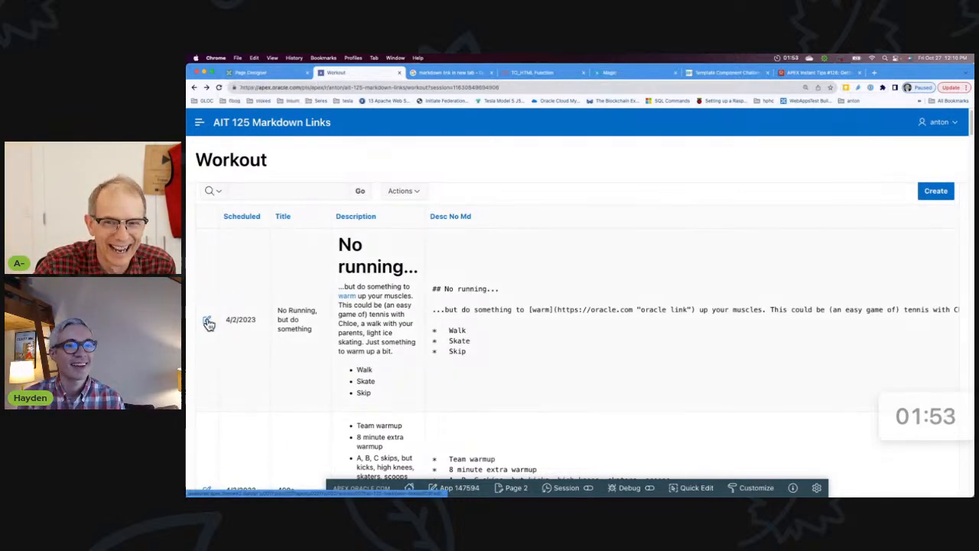
{"action": "left_click", "coordinate": [208, 319]}
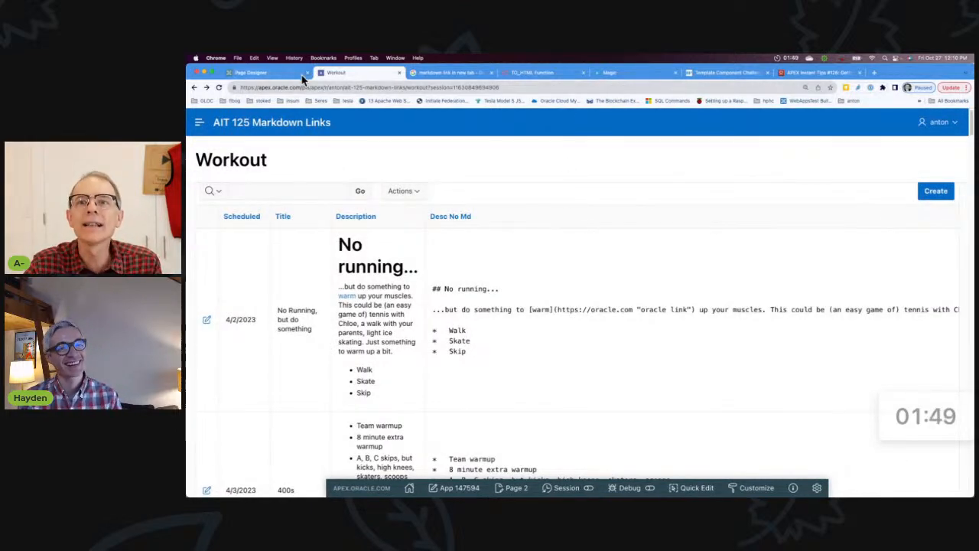
Open the Workout2 query in Code Editor, highlighting apex_markdown.to_html and p_extra_link_attributes
{"action": "left_click", "coordinate": [251, 72]}
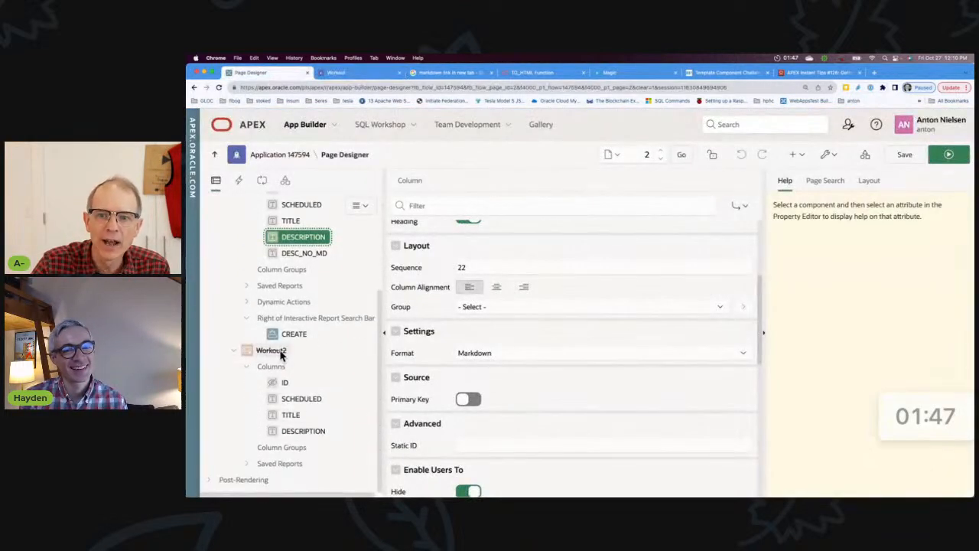
{"action": "left_click", "coordinate": [271, 350]}
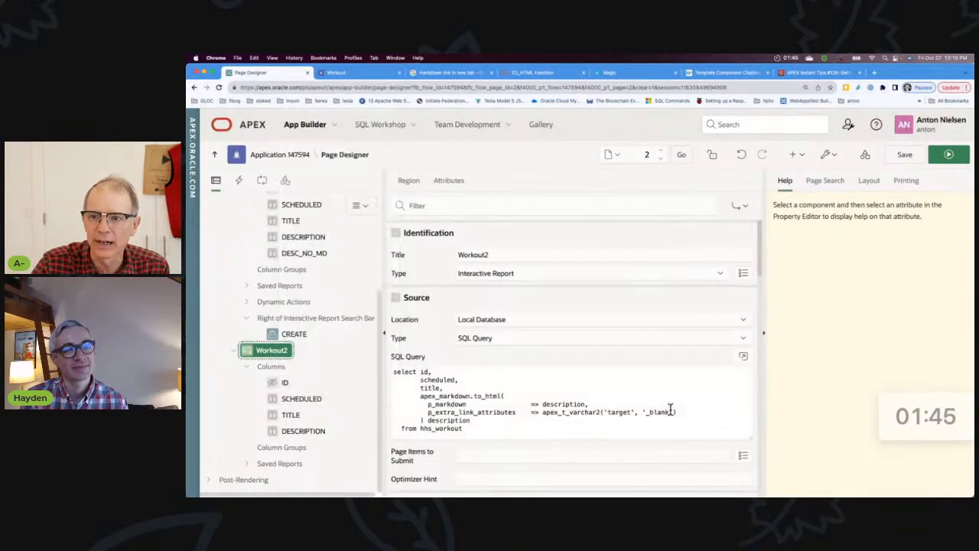
{"action": "left_click", "coordinate": [743, 356]}
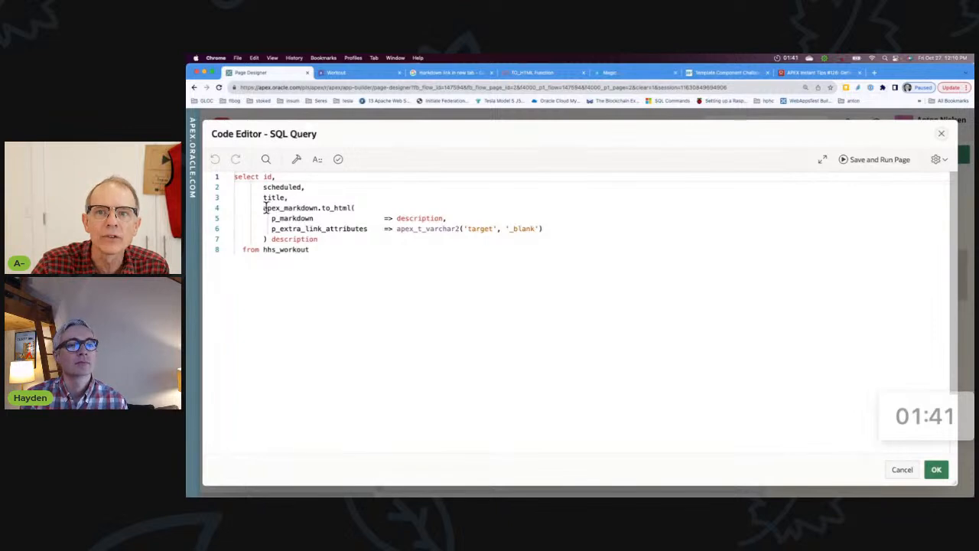
{"action": "double_click", "coordinate": [306, 207]}
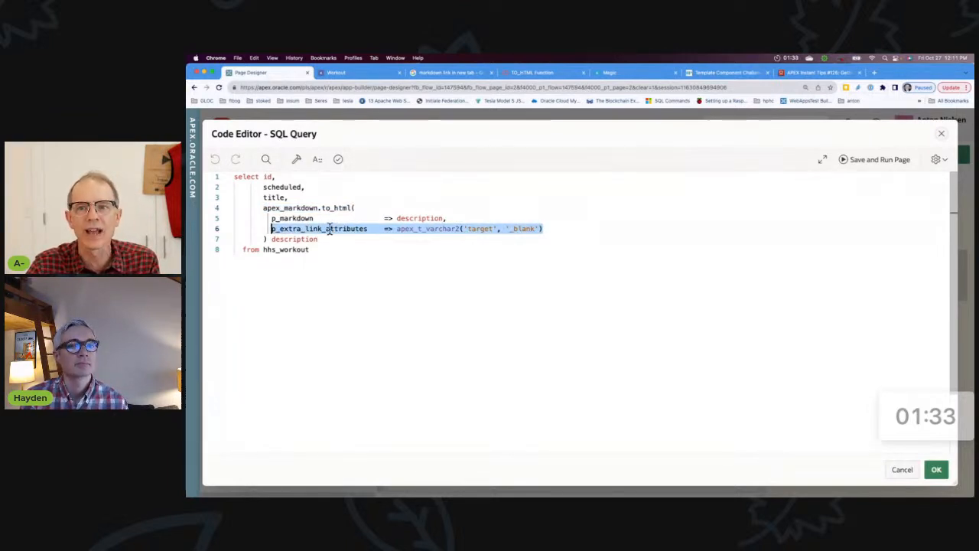
{"action": "double_click", "coordinate": [479, 228]}
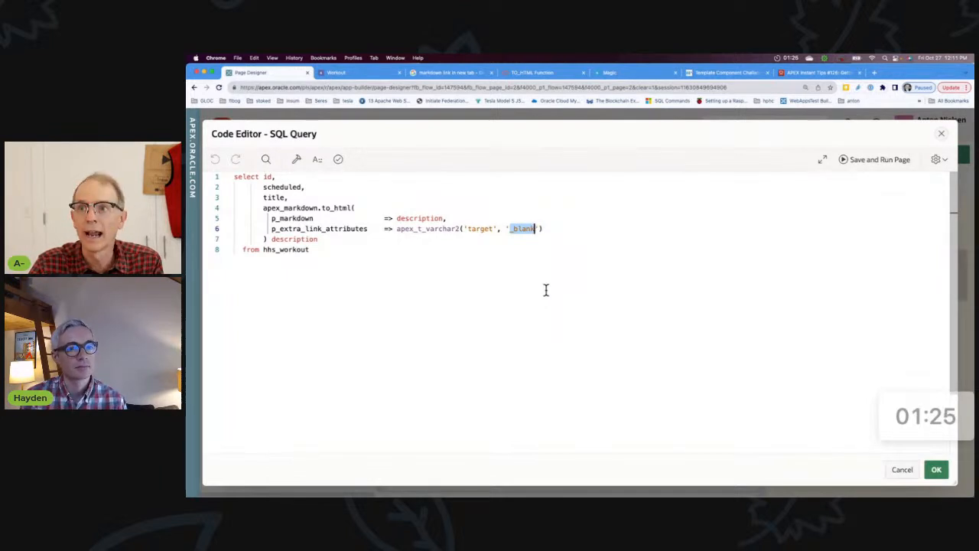
{"action": "left_click", "coordinate": [535, 72]}
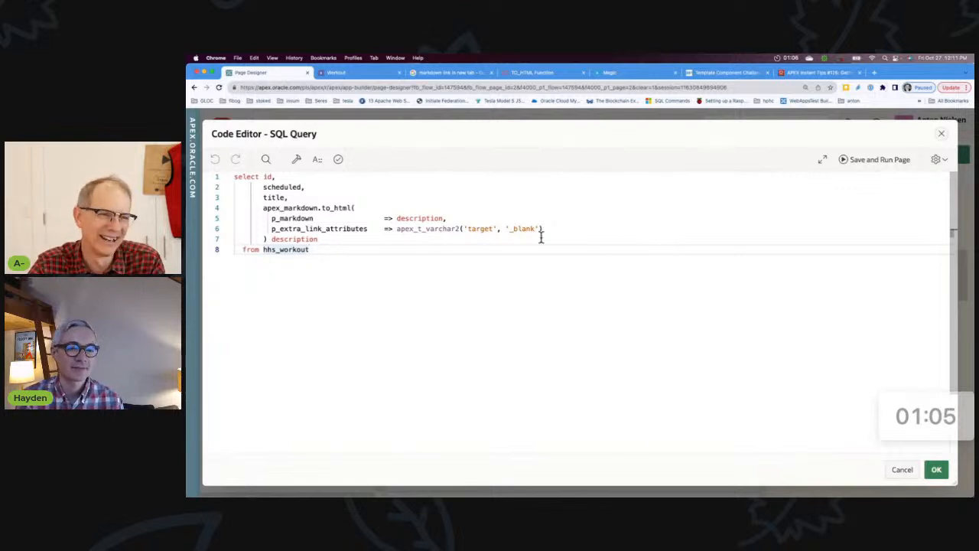
{"action": "left_click_drag", "start_coordinate": [541, 239], "coordinate": [270, 218]}
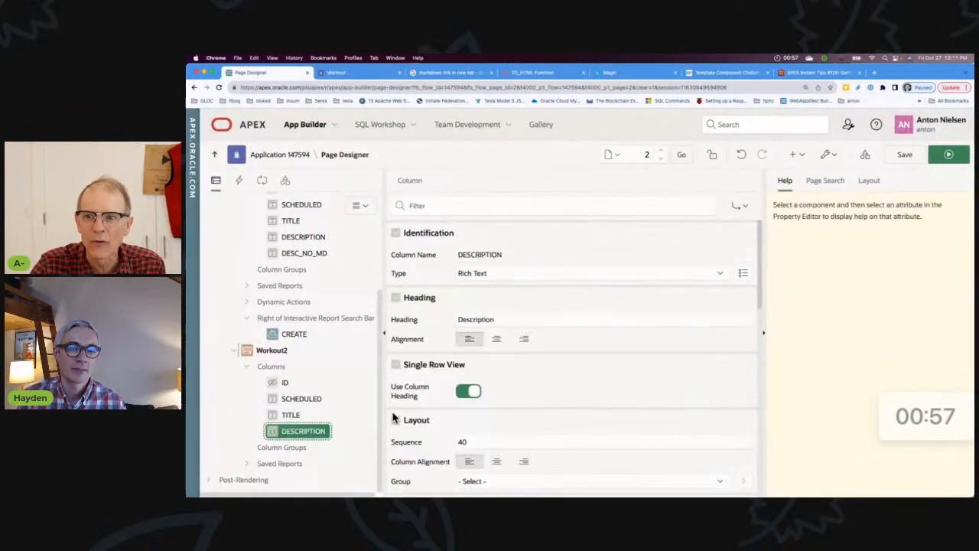
{"action": "scroll", "scroll_direction": "down", "scroll_amount": 3}
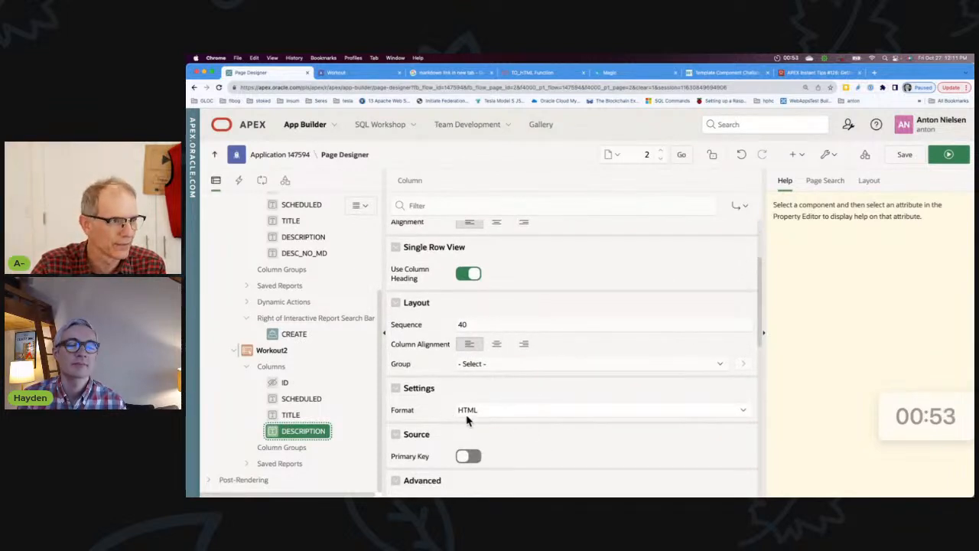
{"action": "mouse_move", "coordinate": [928, 188]}
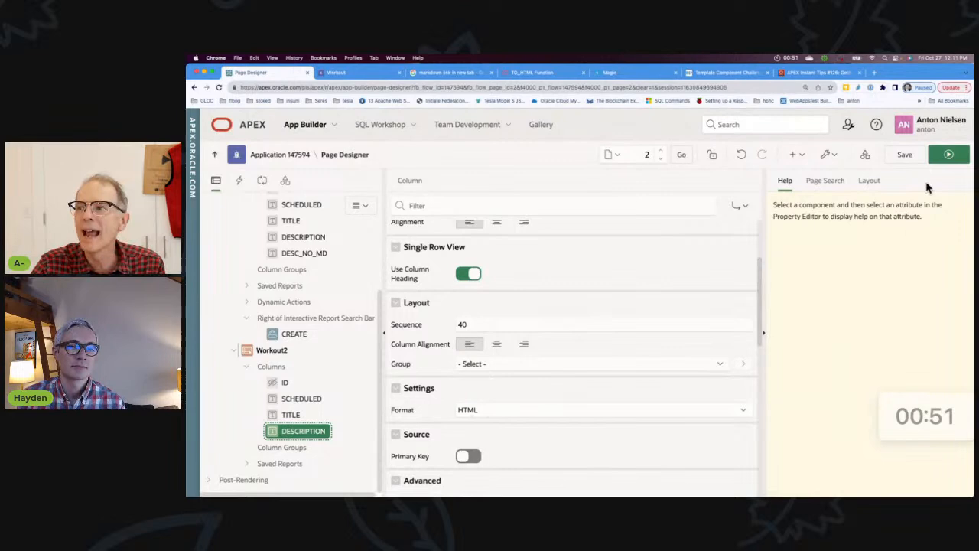
{"action": "left_click", "coordinate": [359, 72]}
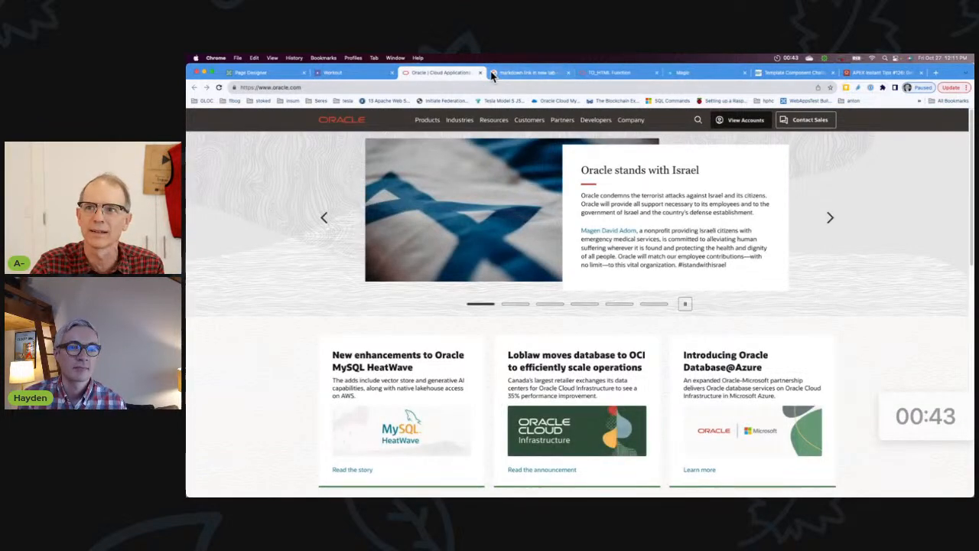
Compare the 'No running...' heading with Page 2's inline CSS h2 colour rule
{"action": "left_click", "coordinate": [352, 72]}
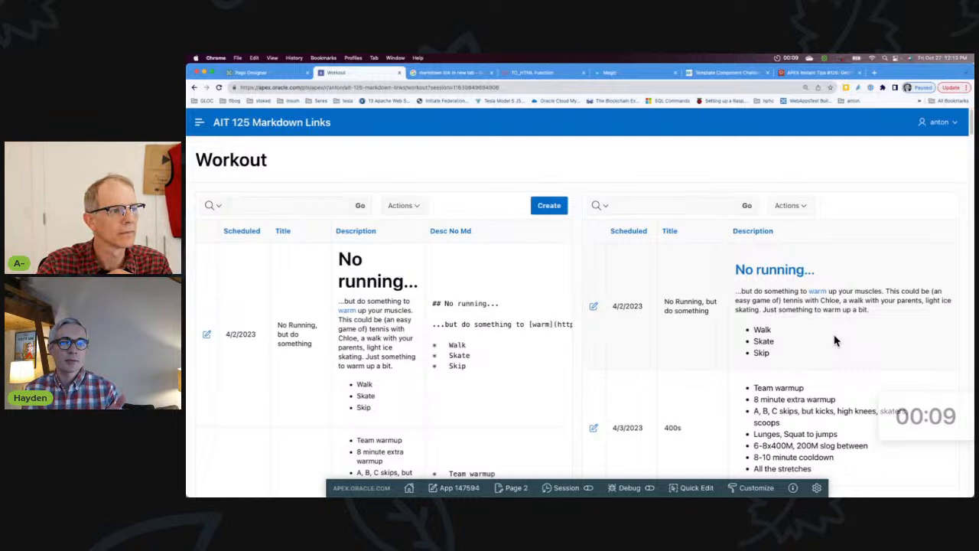
{"action": "mouse_move", "coordinate": [533, 305]}
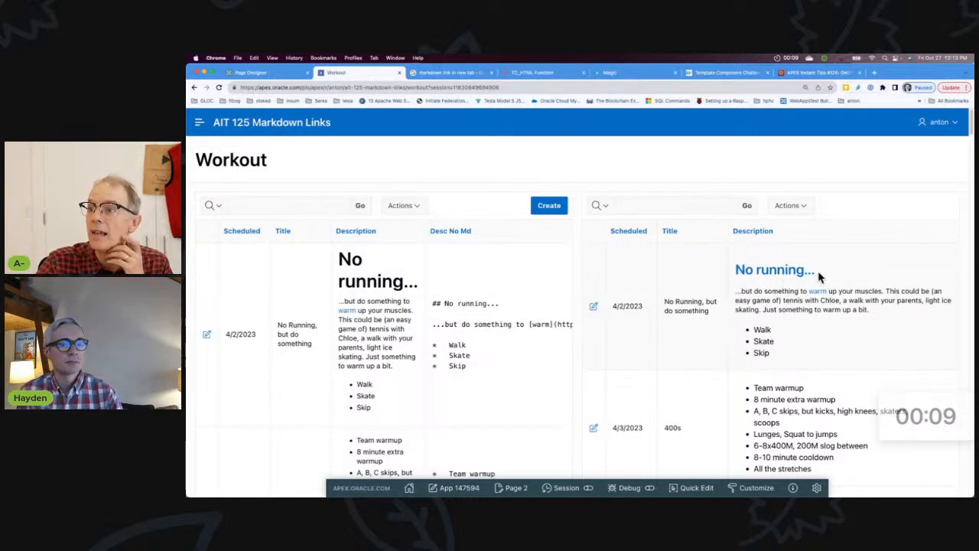
{"action": "double_click", "coordinate": [775, 269]}
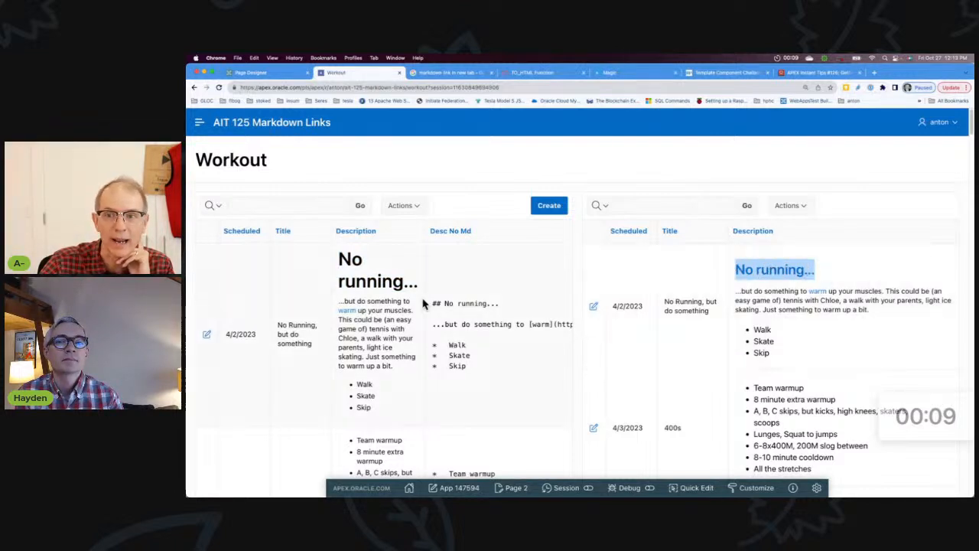
{"action": "left_click", "coordinate": [264, 72]}
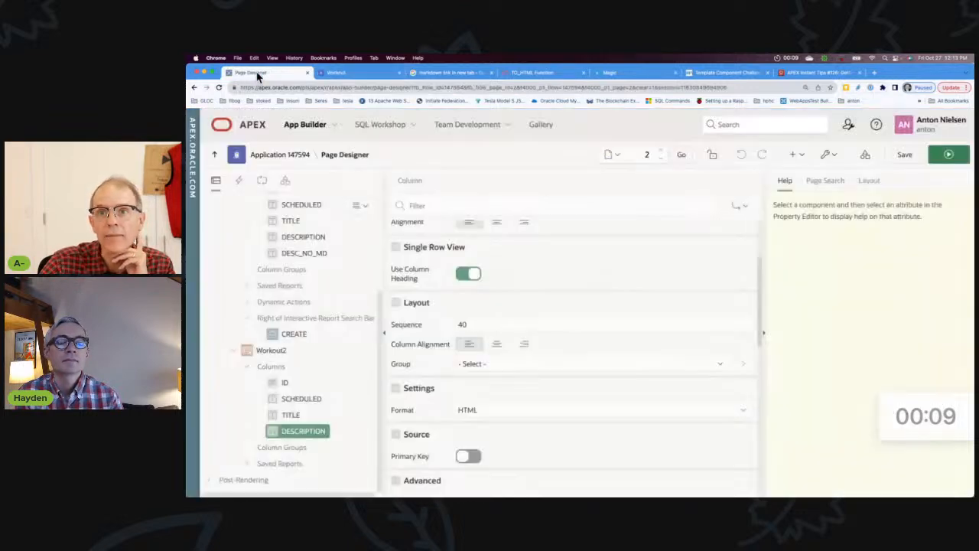
{"action": "left_click", "coordinate": [244, 205]}
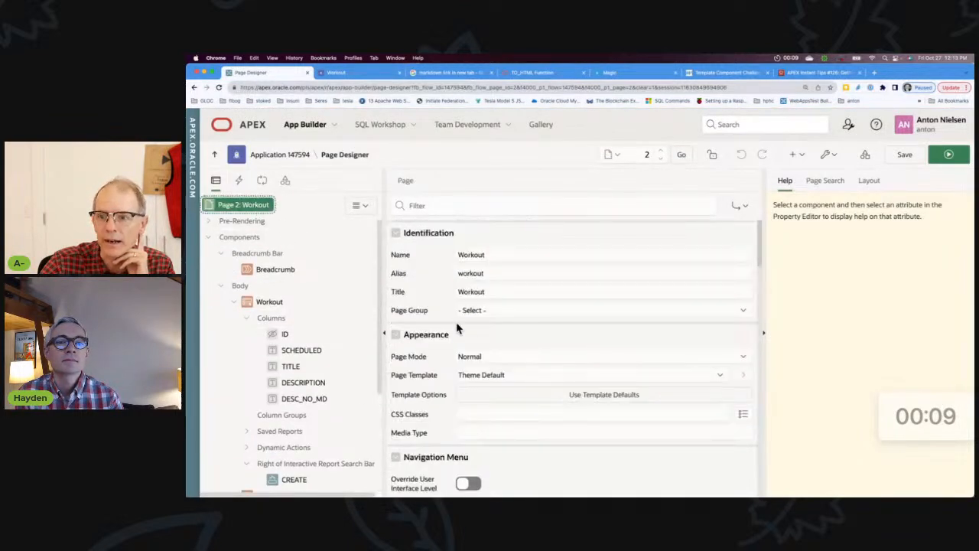
{"action": "scroll", "scroll_direction": "down", "scroll_amount": 3}
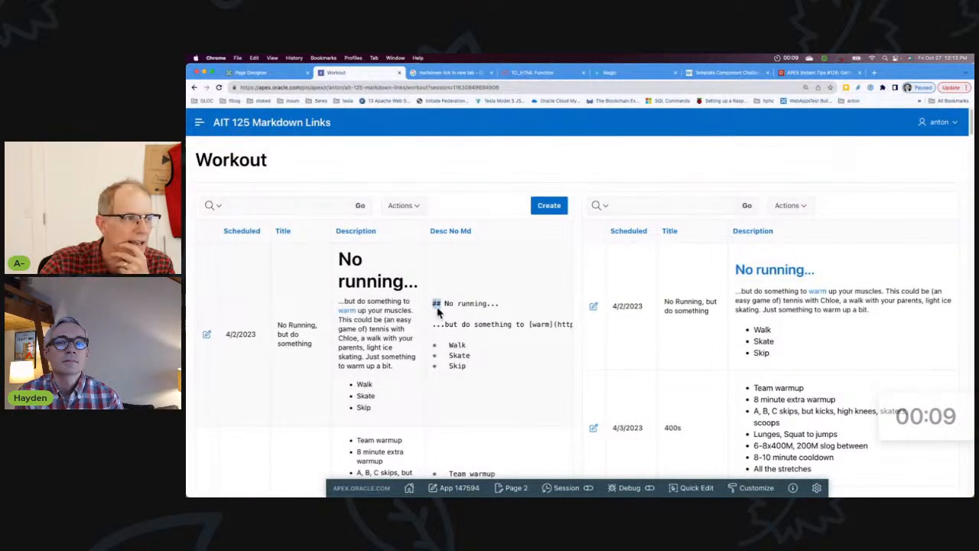
{"action": "double_click", "coordinate": [773, 269]}
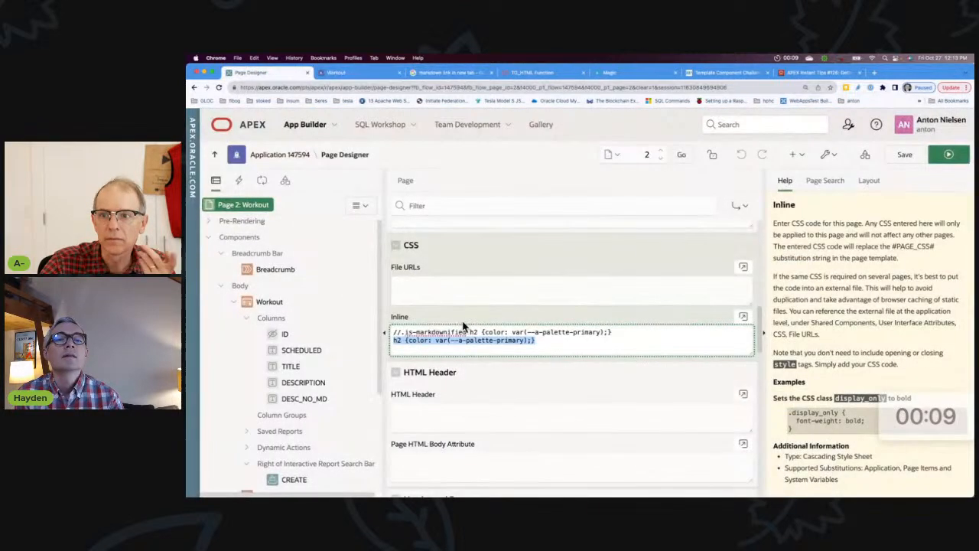
{"action": "mouse_move", "coordinate": [547, 223]}
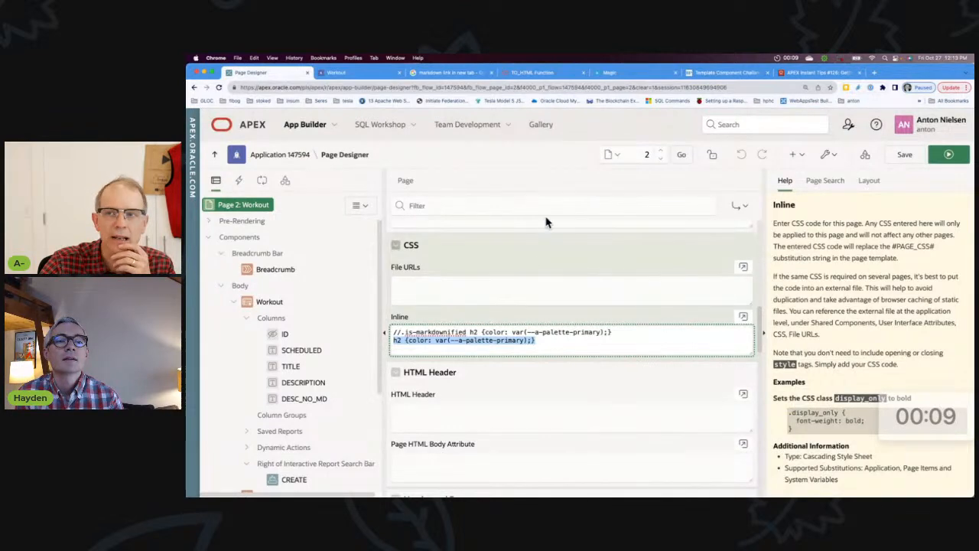
{"action": "left_click", "coordinate": [360, 72]}
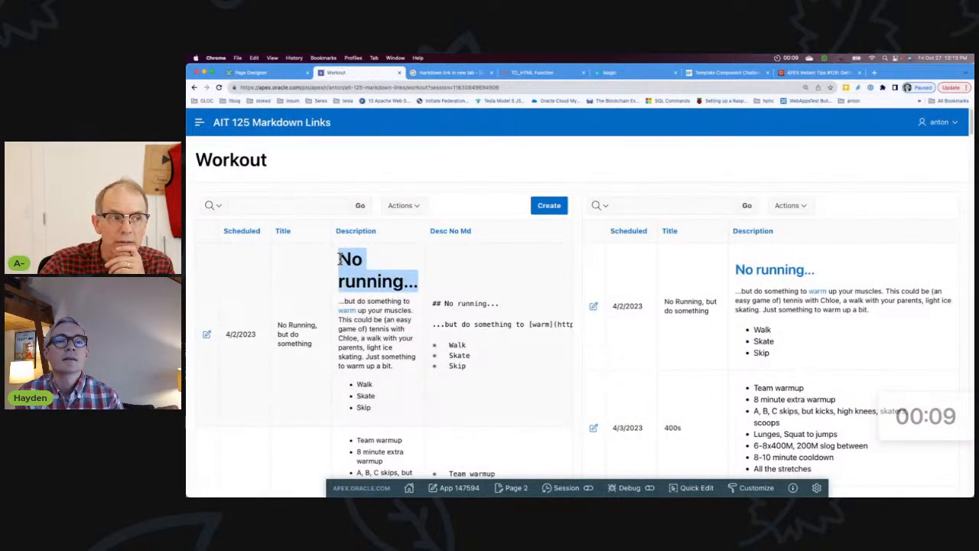
{"action": "mouse_move", "coordinate": [348, 246]}
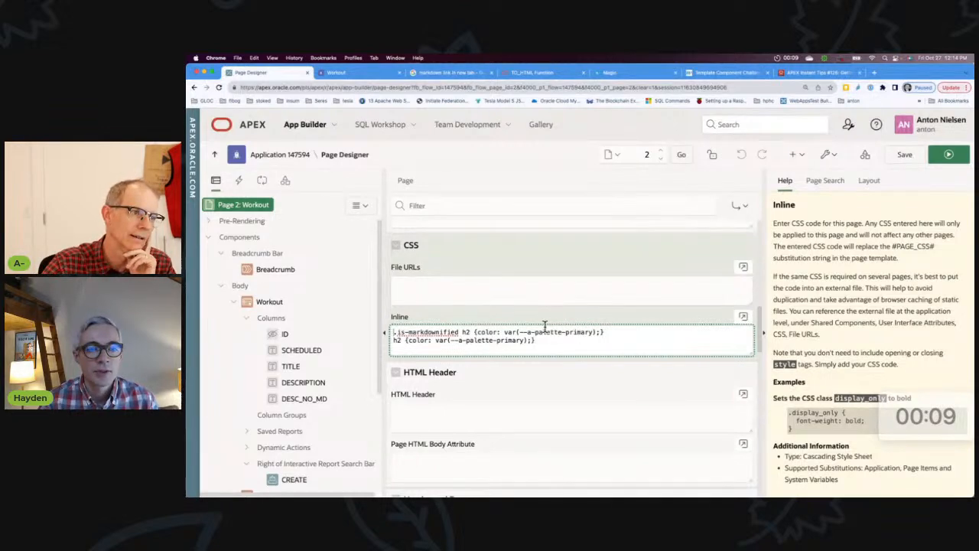
Refresh the Workout page to check primary-coloured headings against the page CSS
{"action": "left_click", "coordinate": [904, 154]}
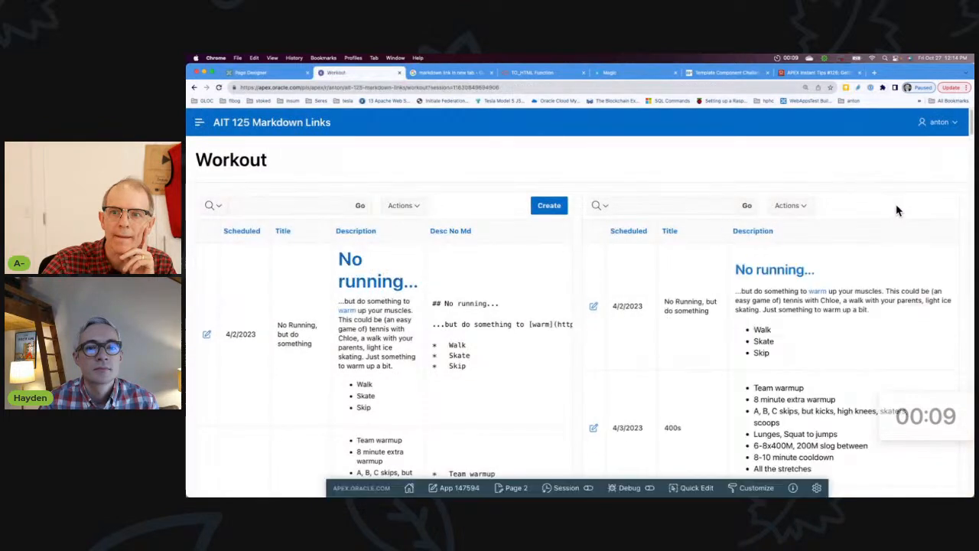
{"action": "mouse_move", "coordinate": [444, 326]}
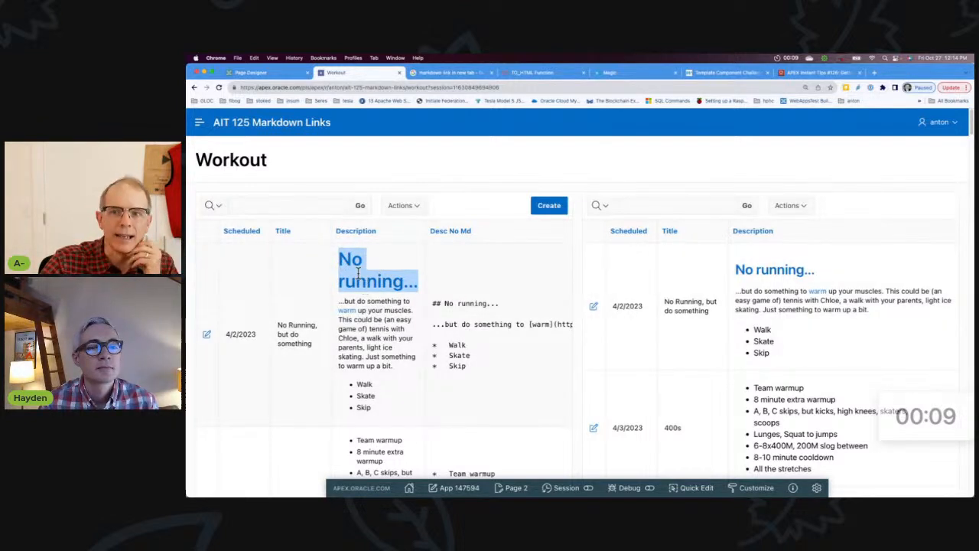
{"action": "mouse_move", "coordinate": [383, 303]}
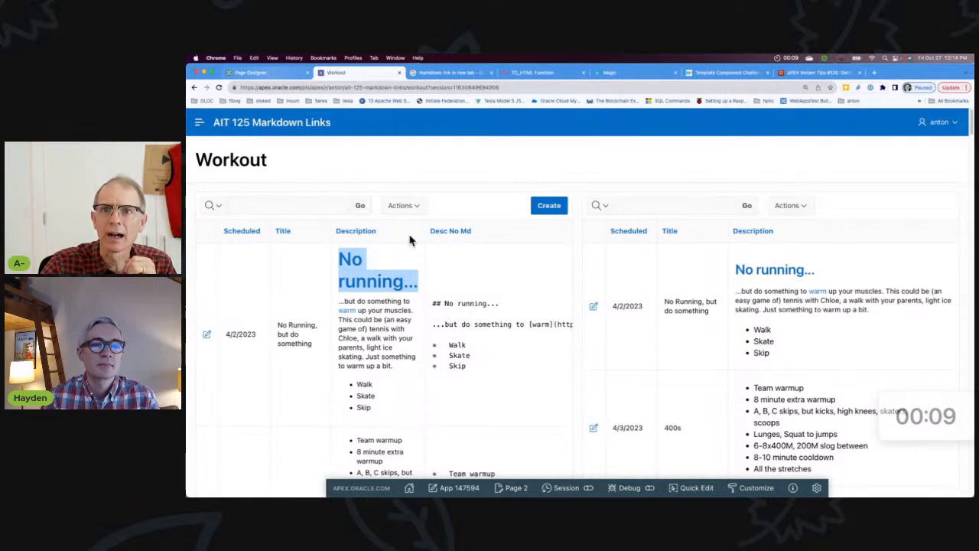
{"action": "left_click", "coordinate": [251, 72]}
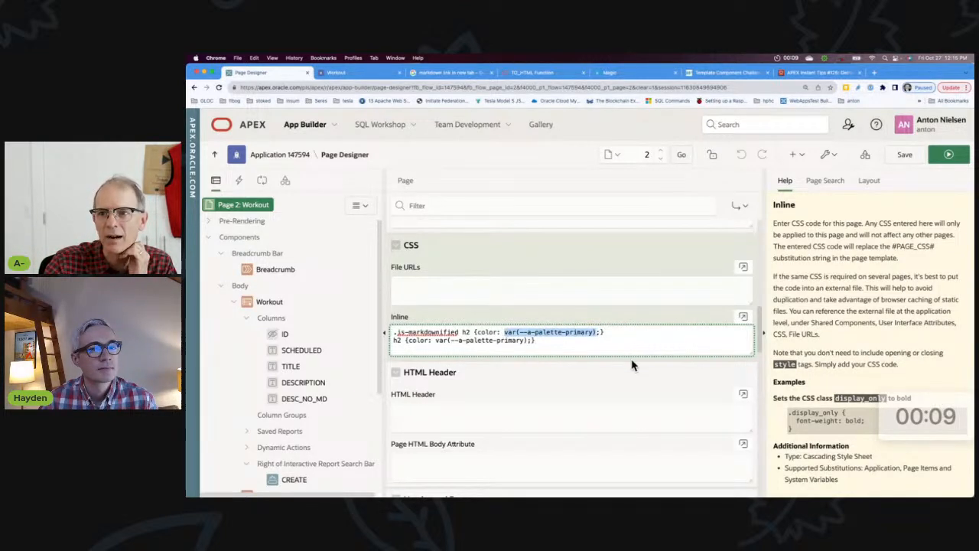
{"action": "mouse_move", "coordinate": [474, 174]}
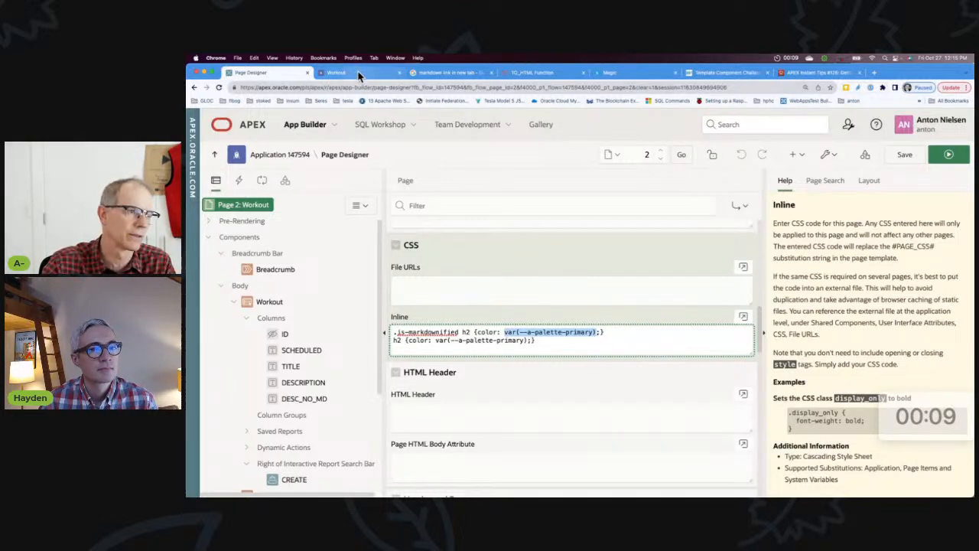
{"action": "left_click", "coordinate": [341, 72]}
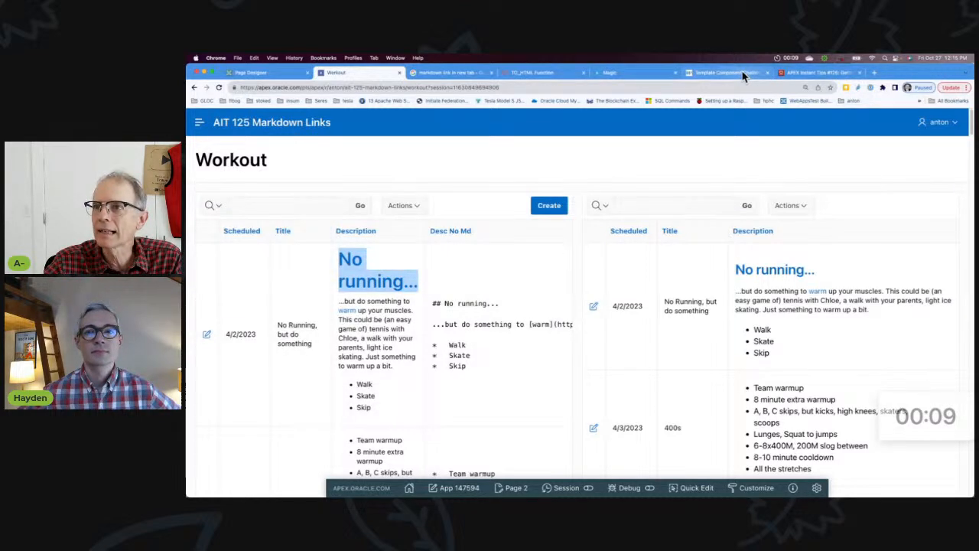
Browse the Template Component Challenge rules and 850 € prize, then switch to Magic
{"action": "left_click", "coordinate": [725, 72]}
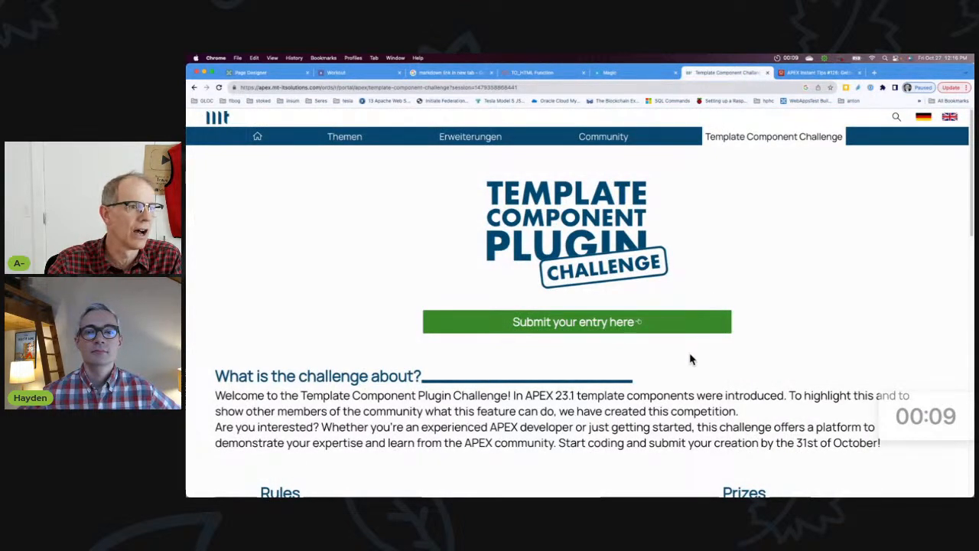
{"action": "scroll", "scroll_direction": "down", "scroll_amount": 3}
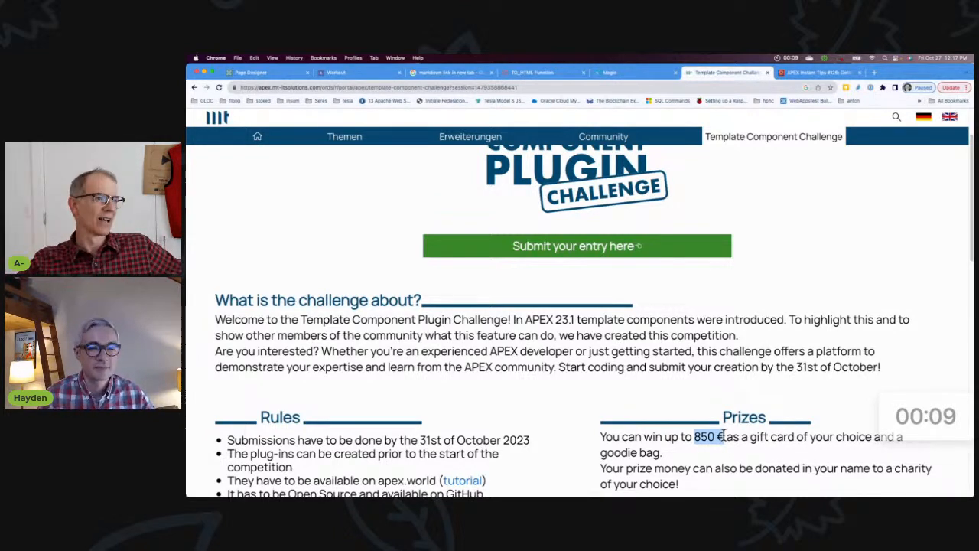
{"action": "mouse_move", "coordinate": [641, 82]}
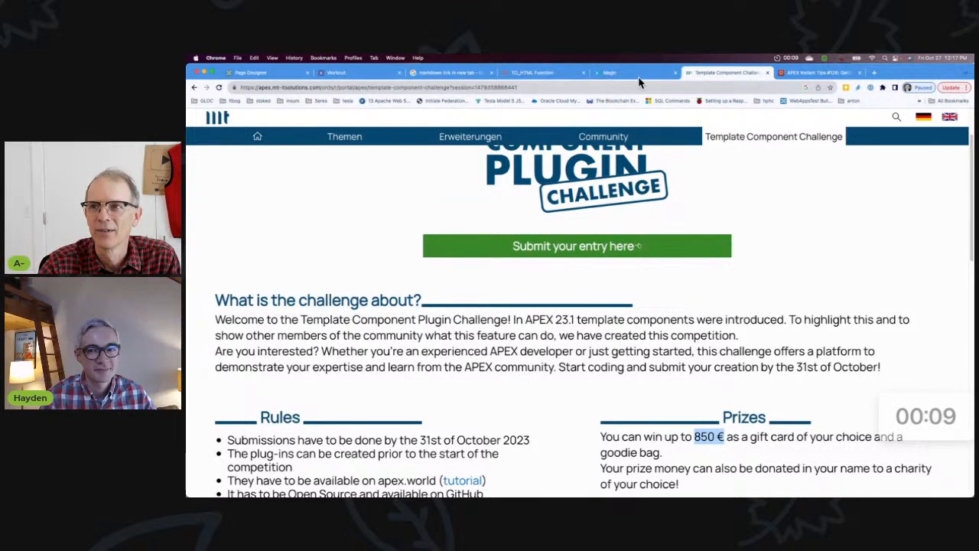
{"action": "left_click", "coordinate": [634, 72]}
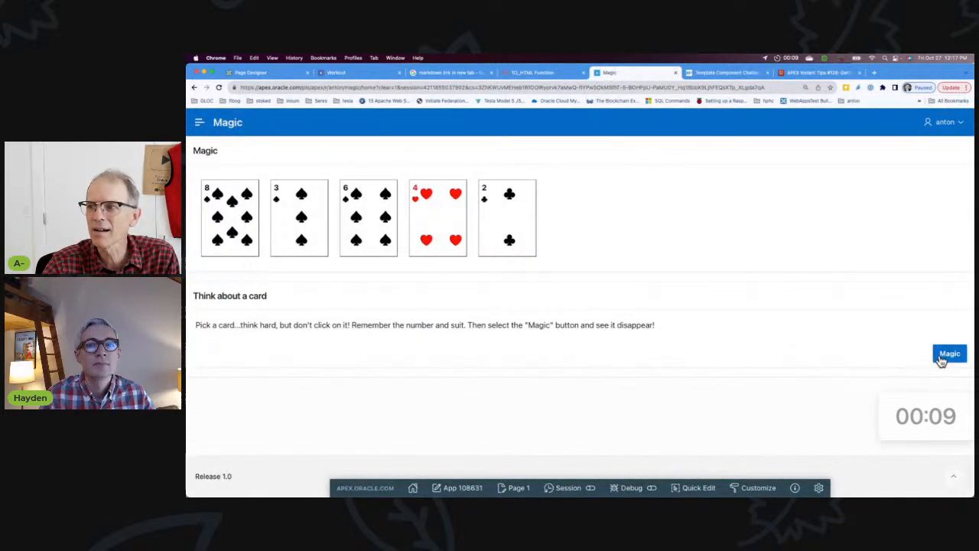
Make the remembered card vanish and deal a new five-card hand, twice
{"action": "left_click", "coordinate": [948, 353]}
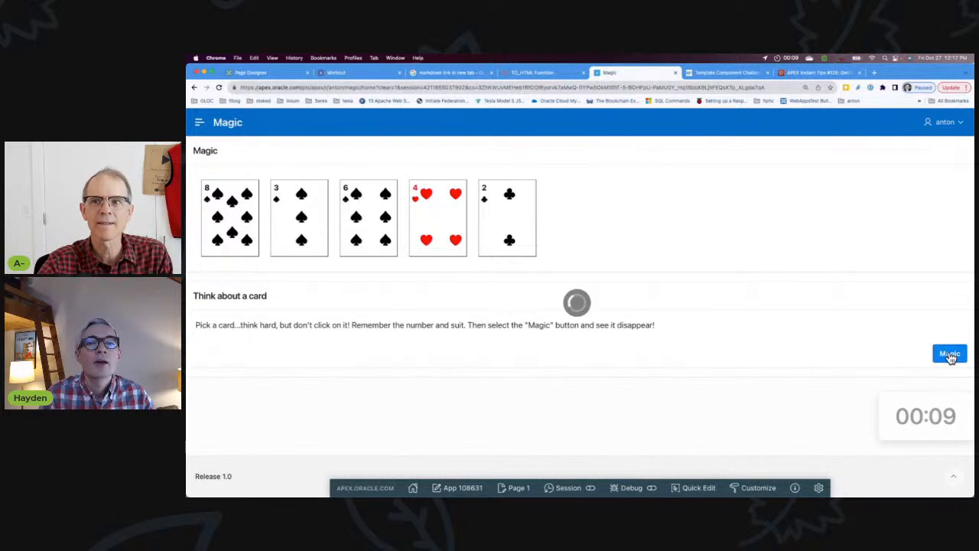
{"action": "left_click", "coordinate": [949, 354]}
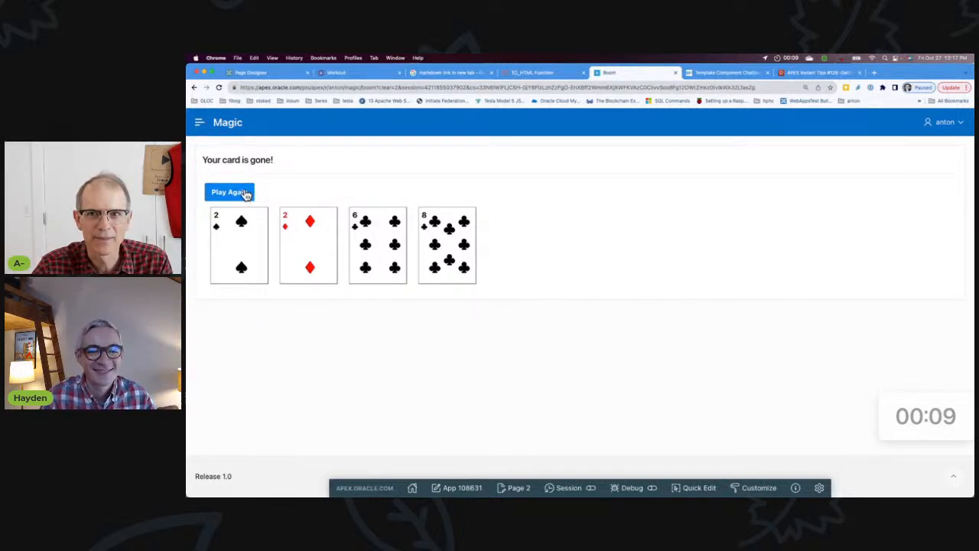
{"action": "left_click", "coordinate": [229, 192]}
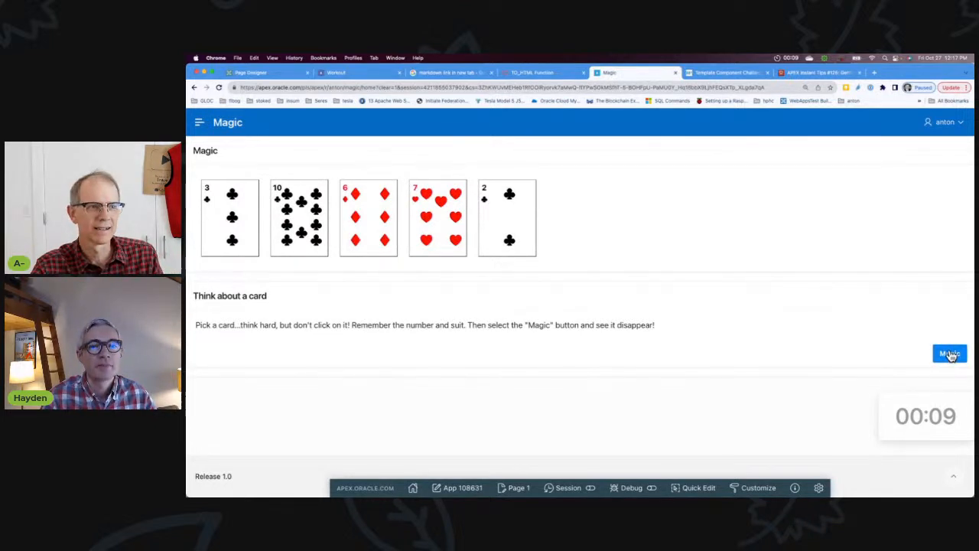
{"action": "left_click", "coordinate": [949, 353]}
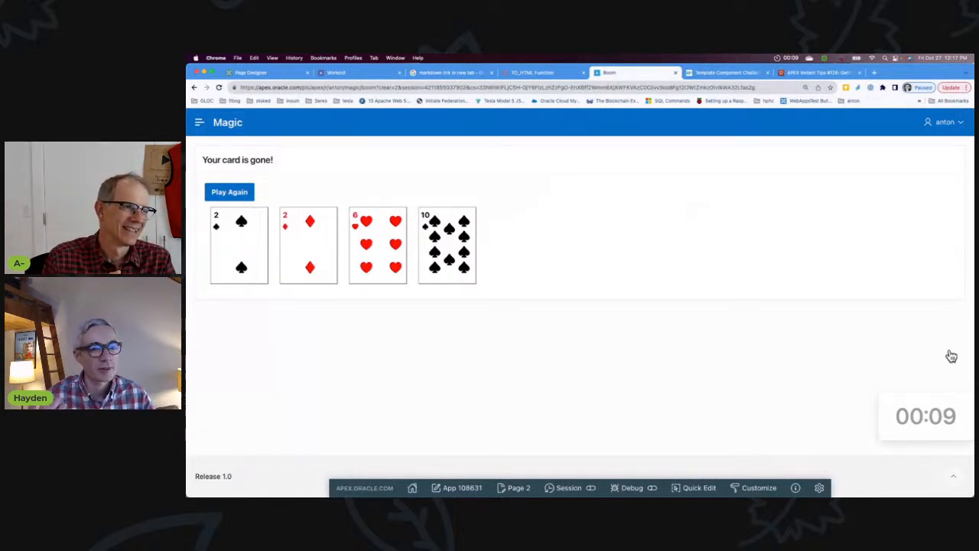
{"action": "mouse_move", "coordinate": [589, 318]}
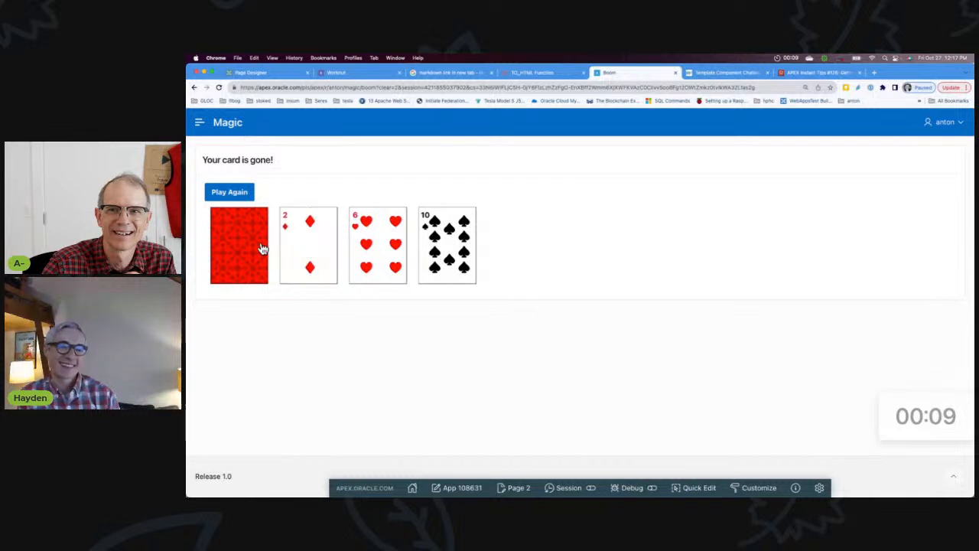
{"action": "left_click", "coordinate": [228, 192]}
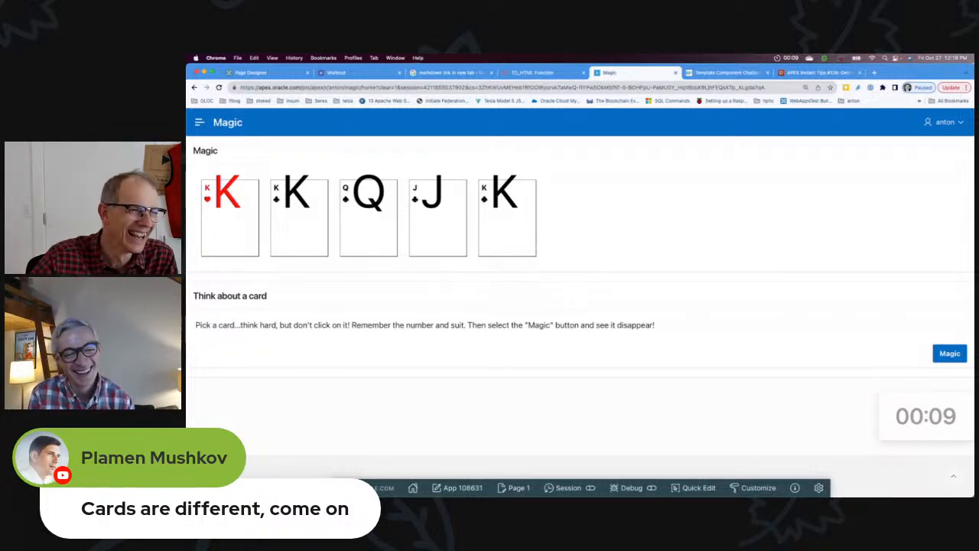
Vanish the card, deal a fresh hand, and open the APEX Instant Tips #126 post
{"action": "left_click", "coordinate": [949, 352]}
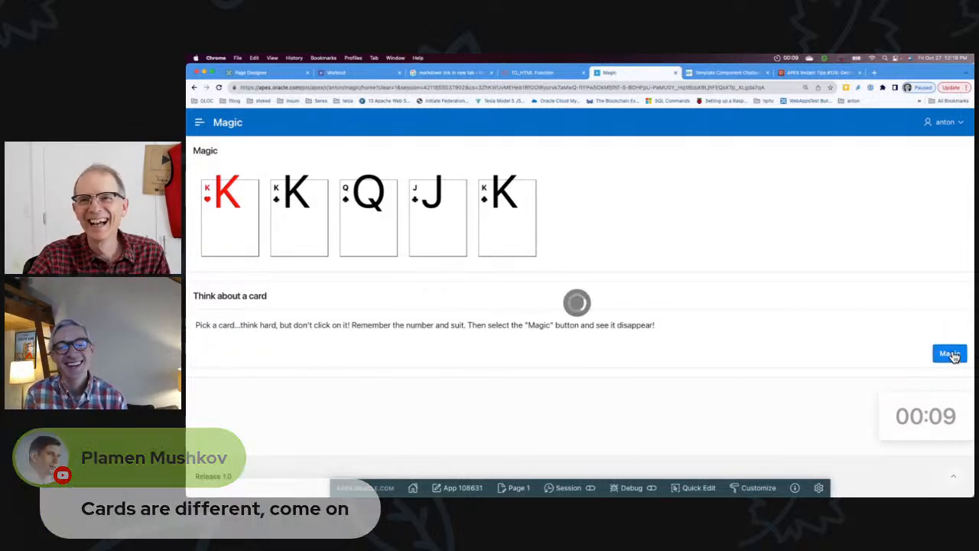
{"action": "left_click", "coordinate": [949, 354]}
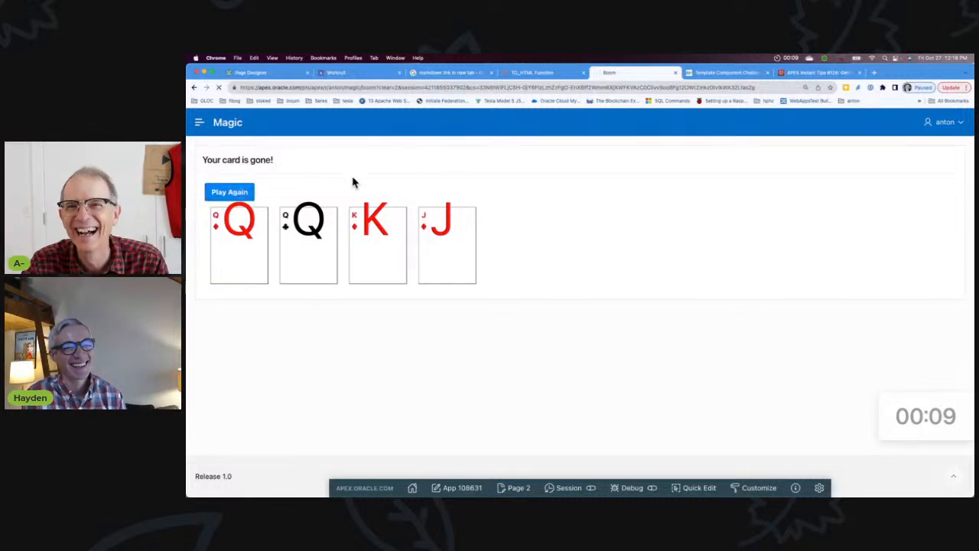
{"action": "left_click", "coordinate": [229, 192]}
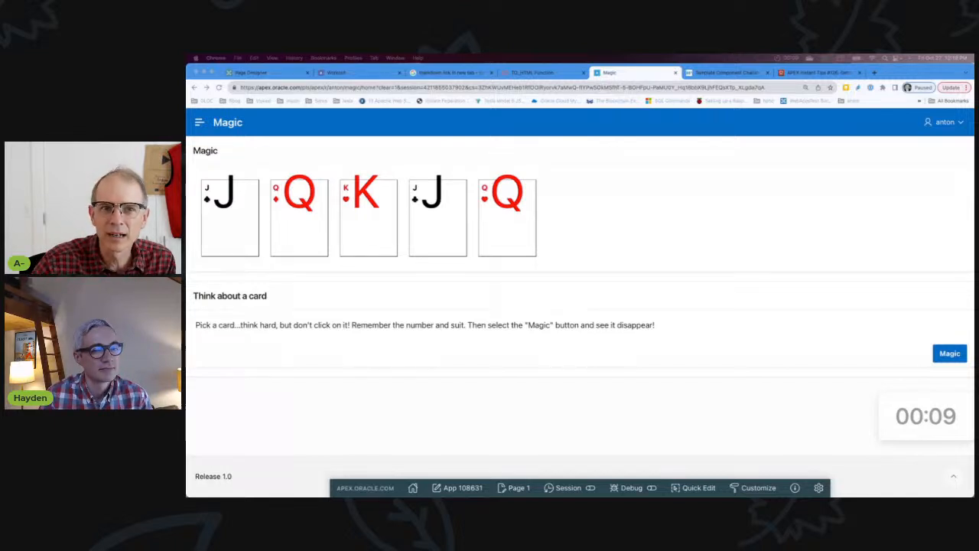
{"action": "mouse_move", "coordinate": [385, 109]}
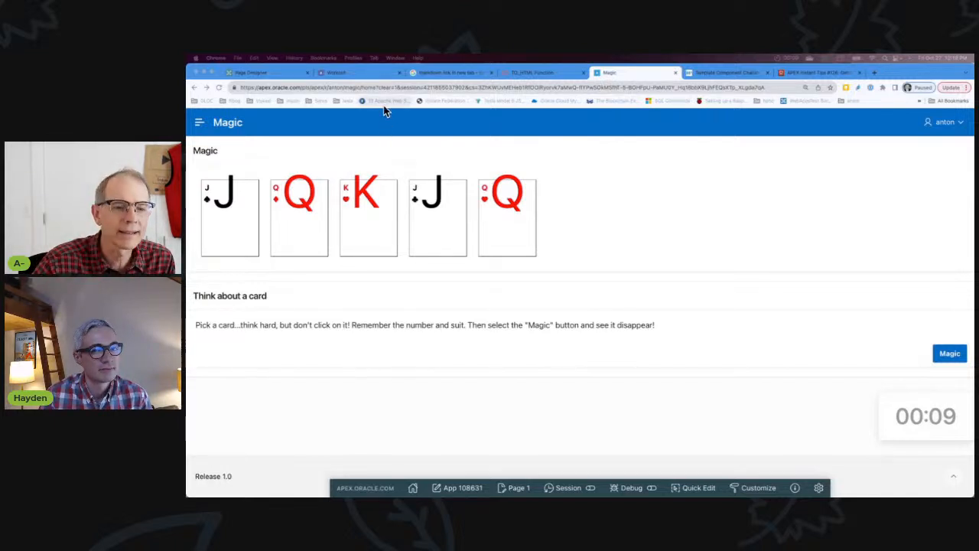
{"action": "mouse_move", "coordinate": [386, 101]}
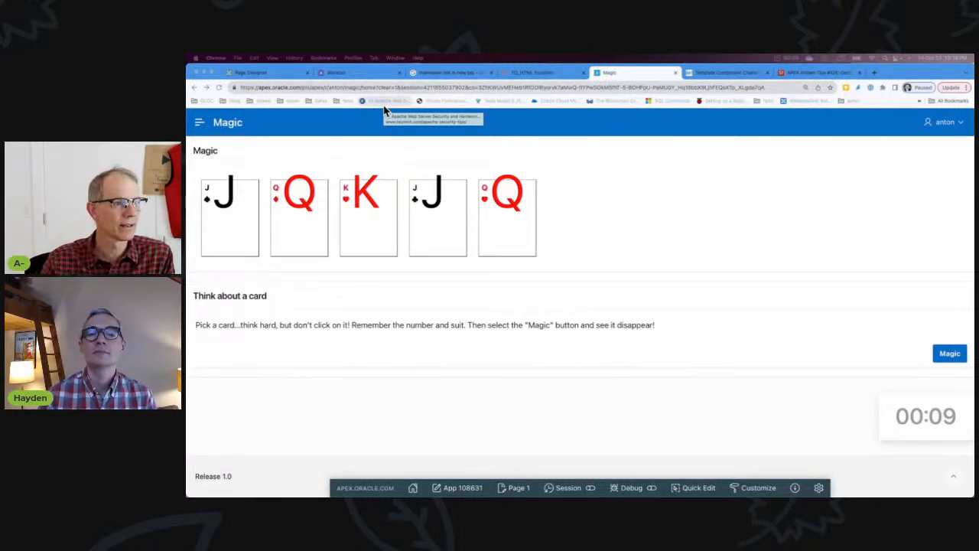
{"action": "left_click", "coordinate": [818, 72]}
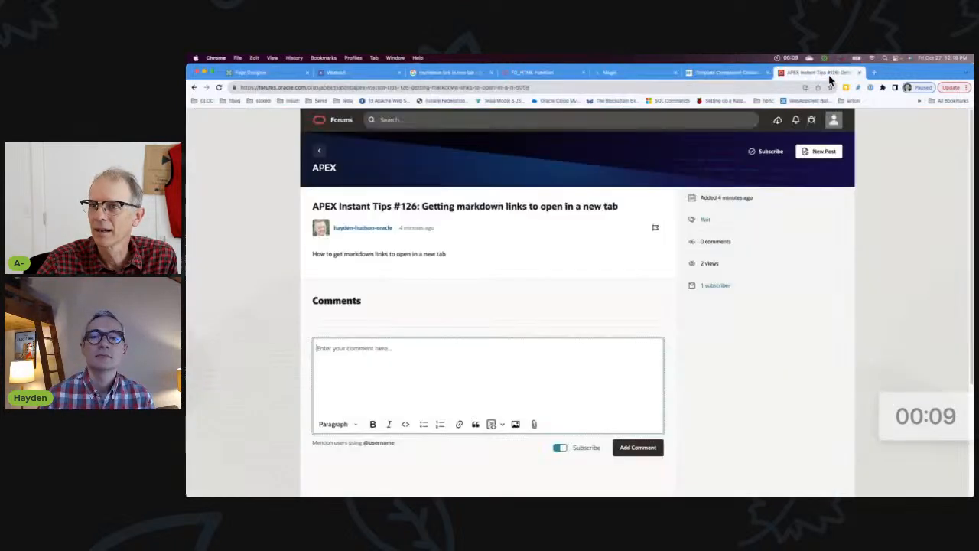